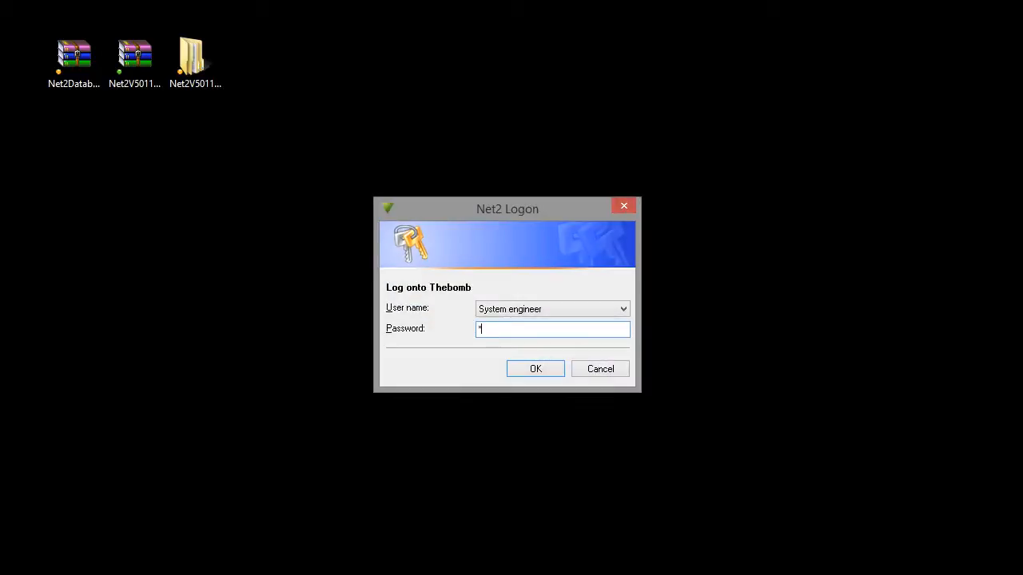
- Log on to Net2 as System engineer and reach the welcome screen
click(534, 368)
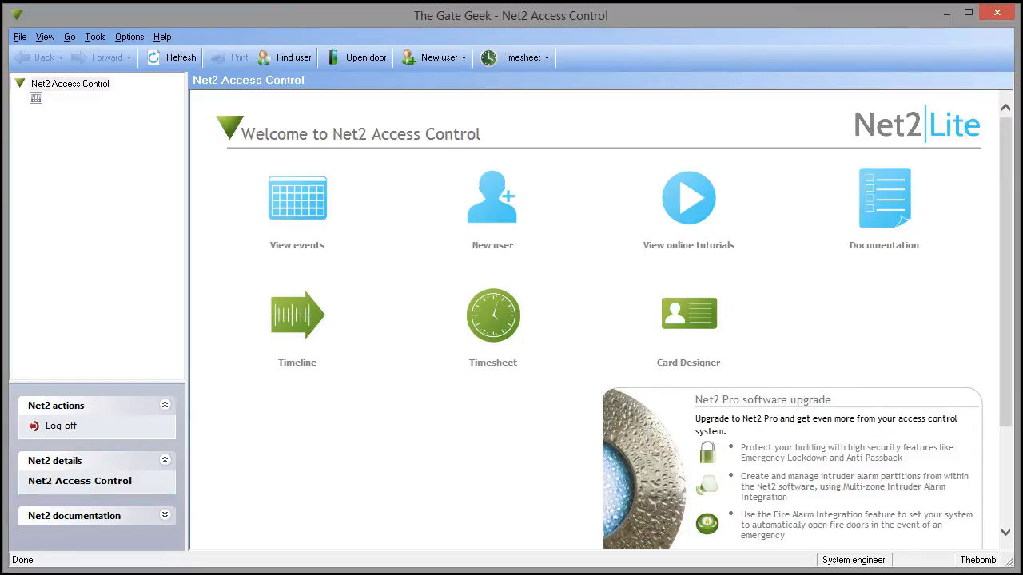
- Set door ACU 02105161's reader action to Turnstile mode, then leave to the doors list
click(57, 155)
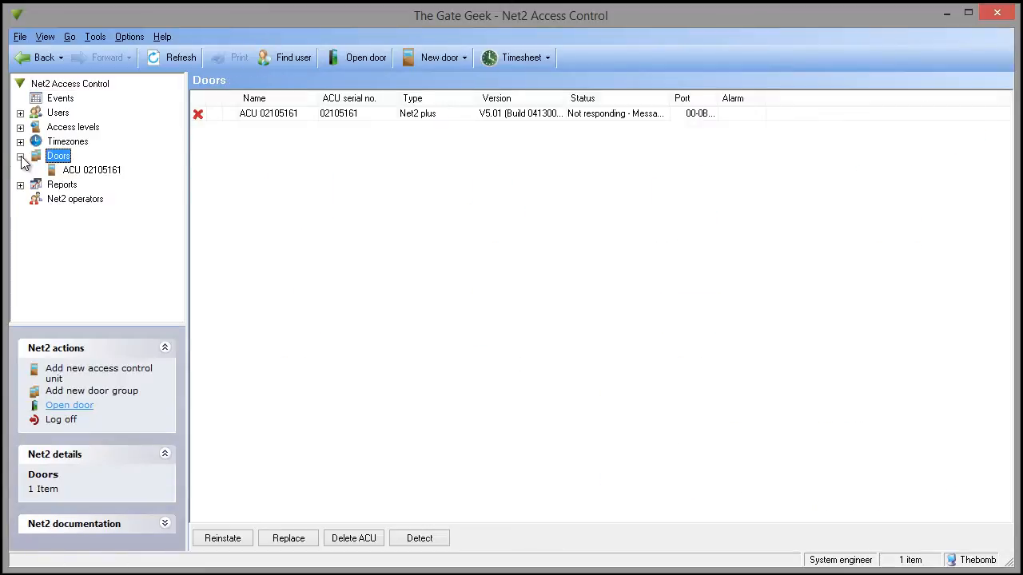
click(91, 170)
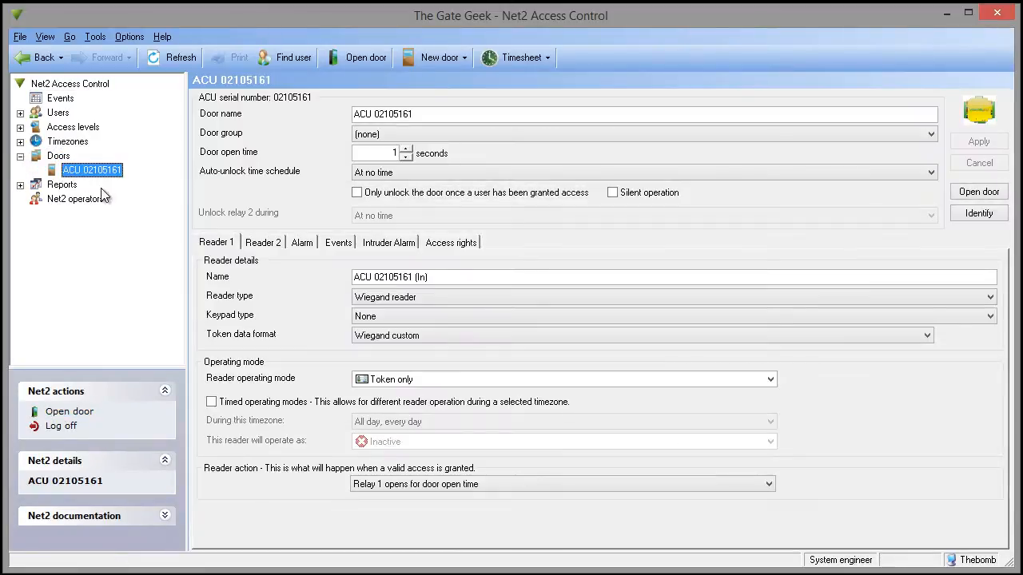
click(562, 482)
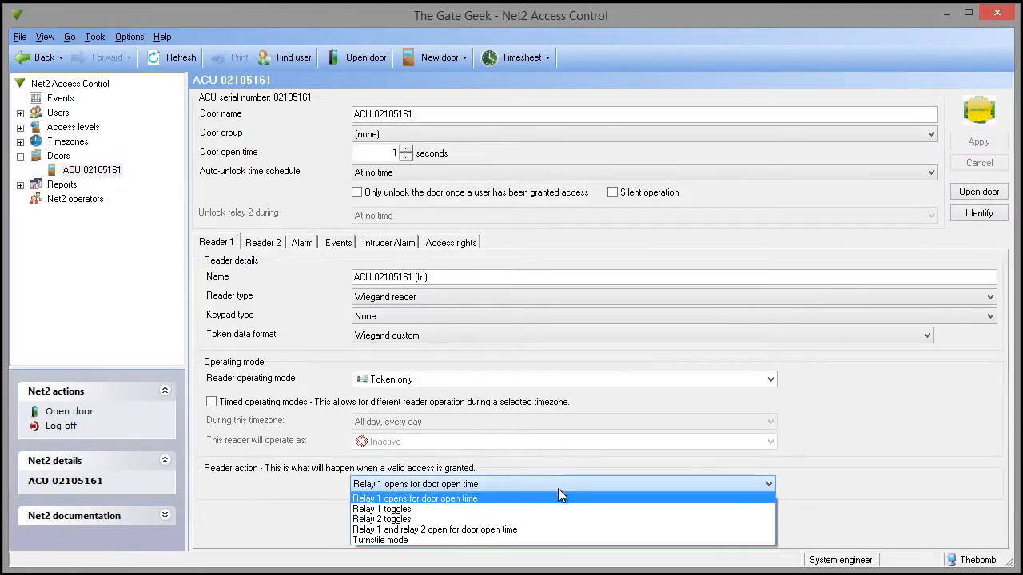
click(381, 540)
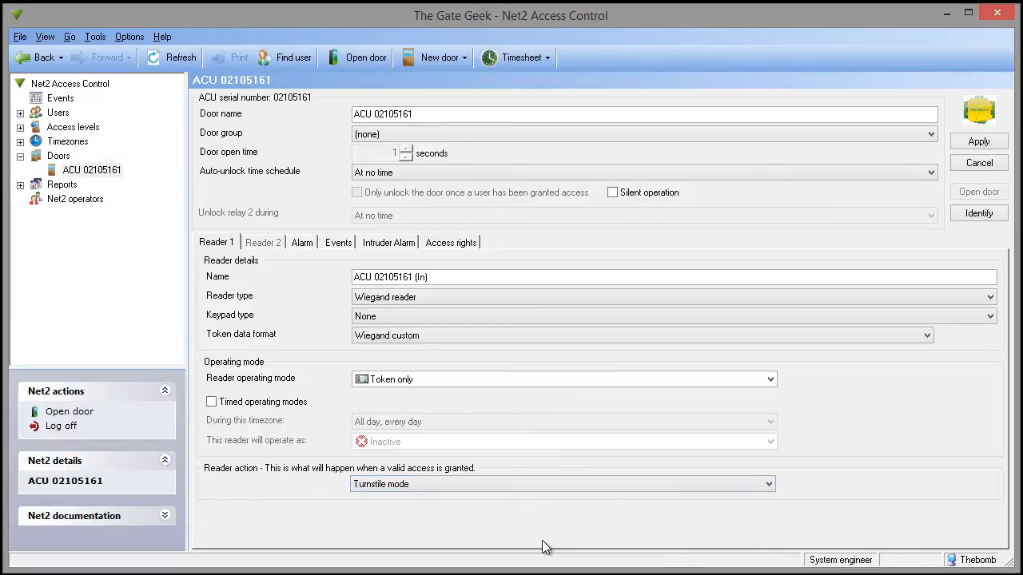
mouse_move(543, 549)
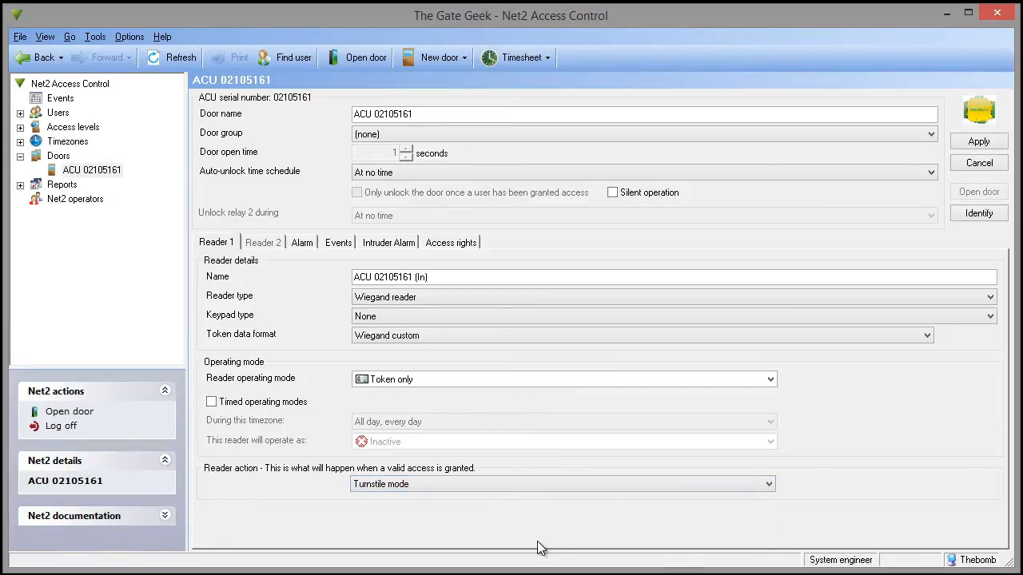
mouse_move(530, 519)
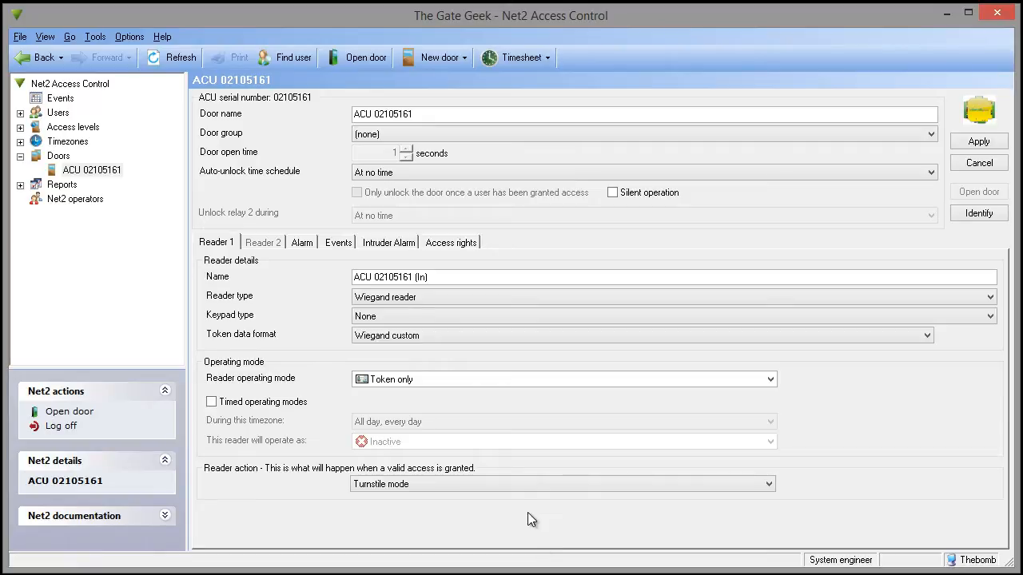
click(562, 482)
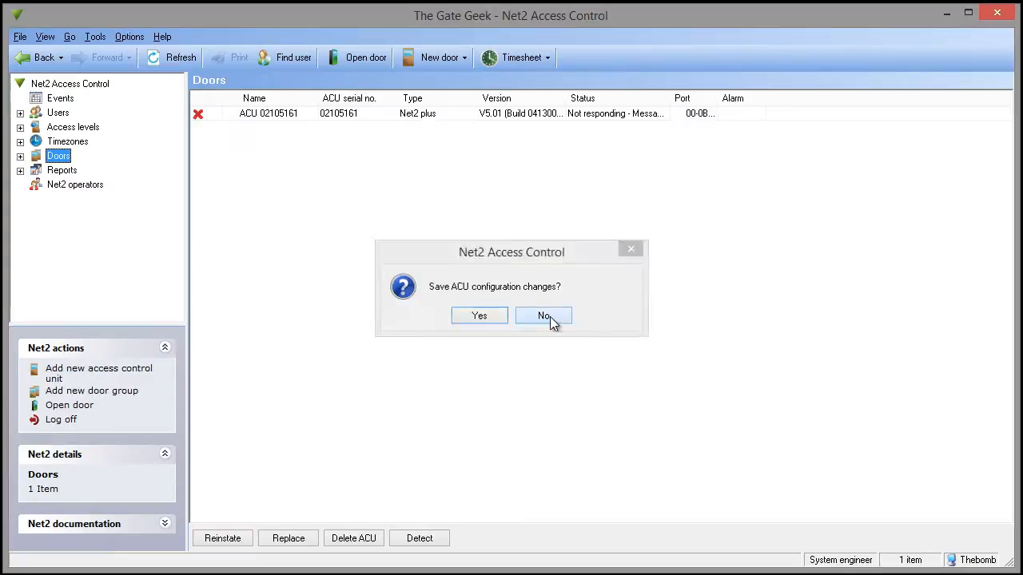
- Discard the unsaved door changes, start the Open door wizard and cancel it
click(544, 316)
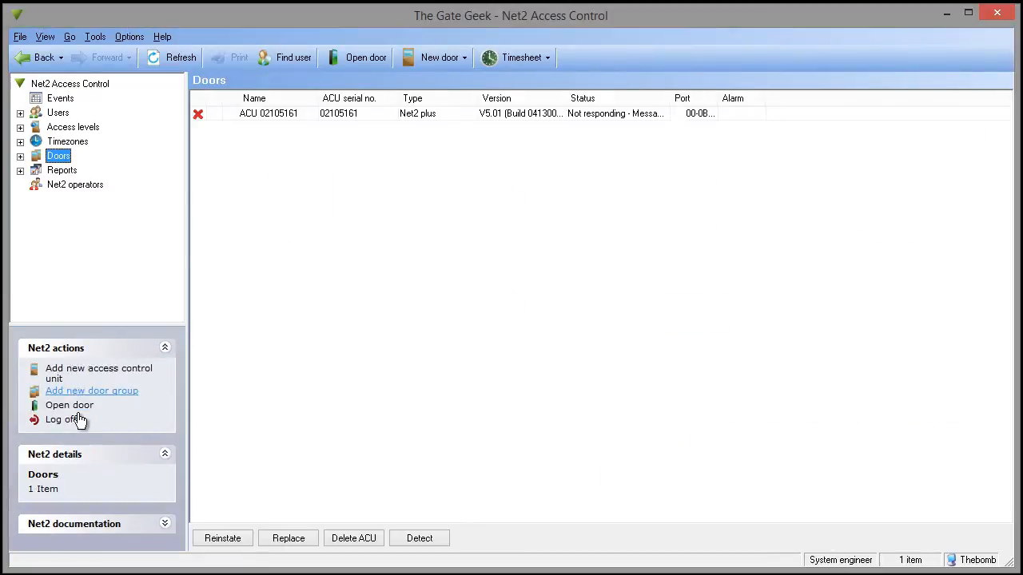
click(69, 406)
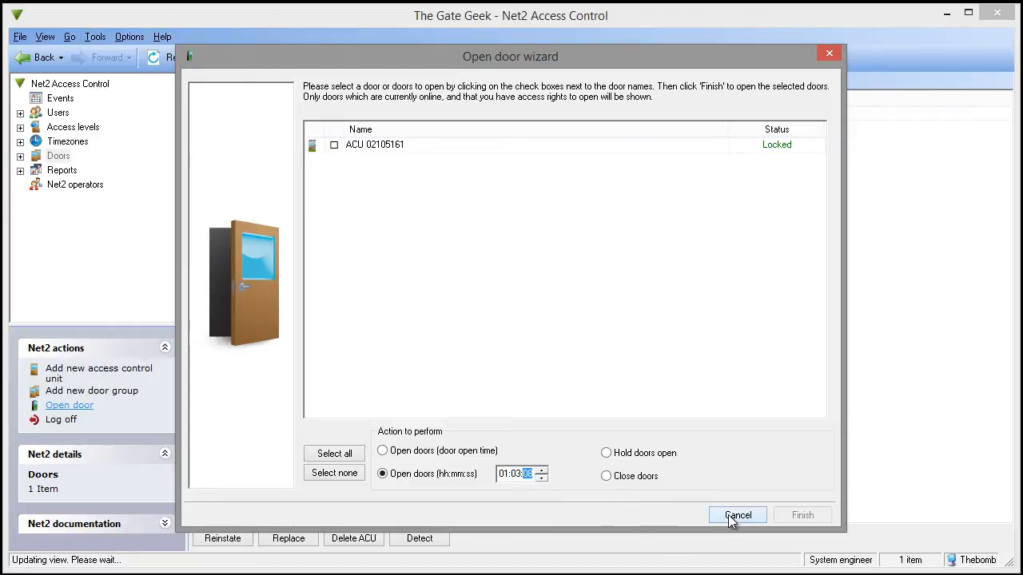
click(736, 514)
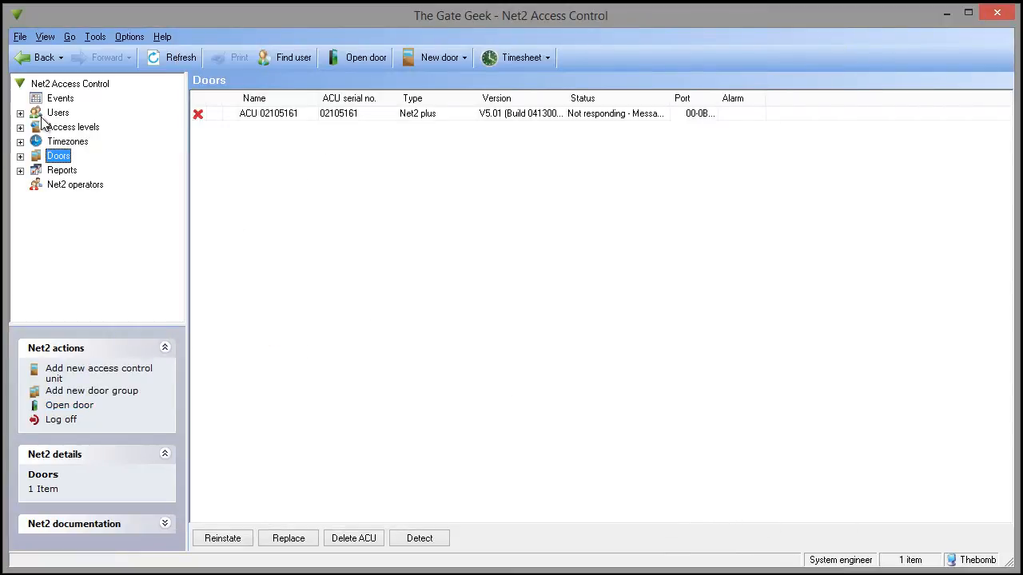
- Give user Test a temporary Working hours access level ending 3/15/2014
click(57, 112)
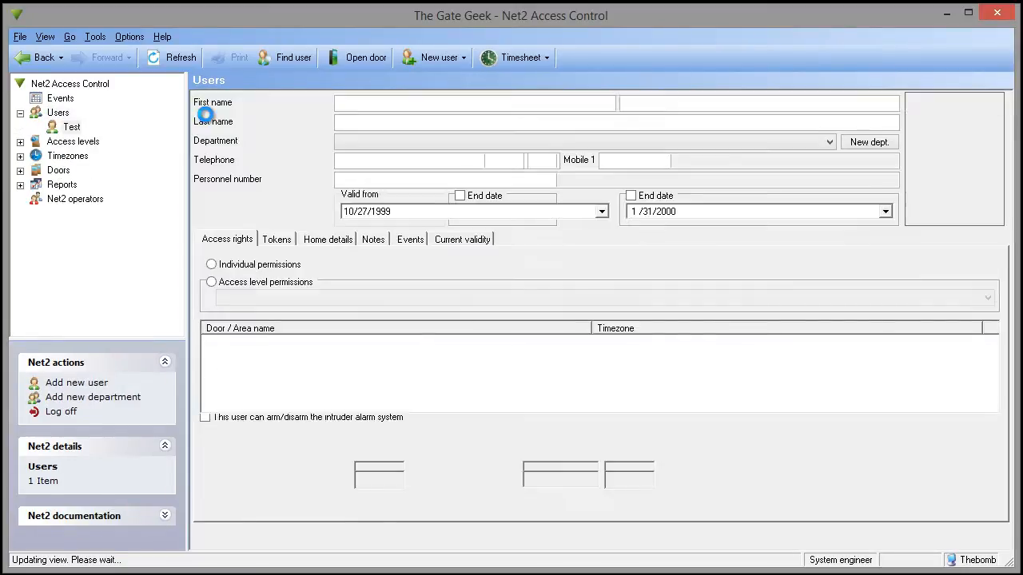
click(70, 126)
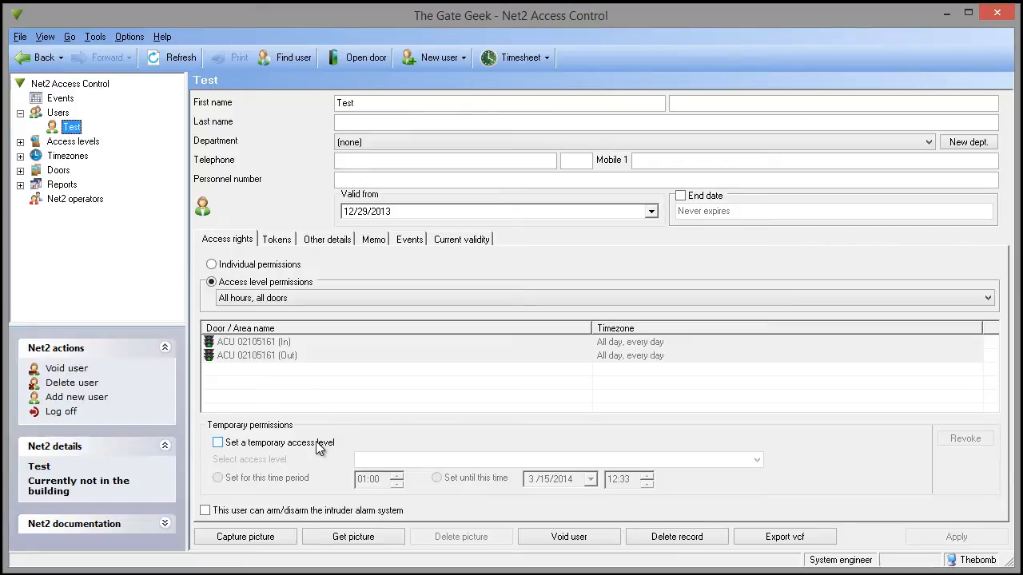
click(217, 441)
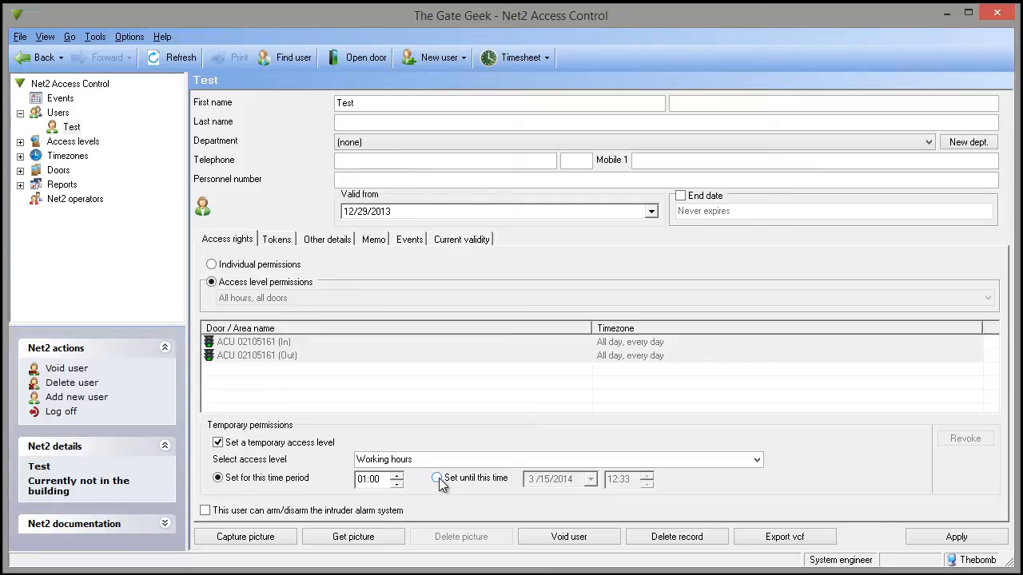
click(438, 478)
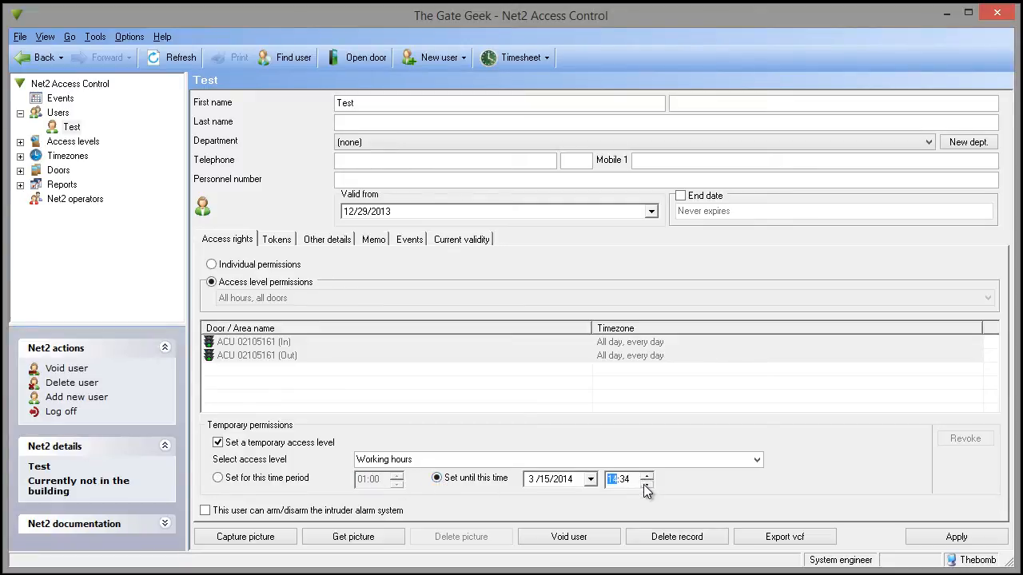
mouse_move(580, 441)
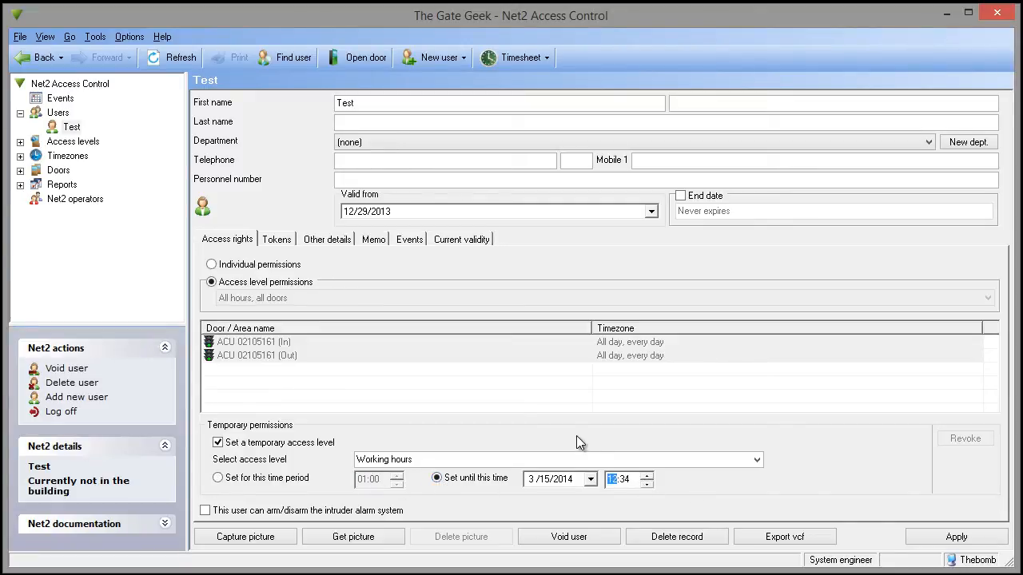
- View access levels, then show the empty Triggers and Actions rule list
click(73, 140)
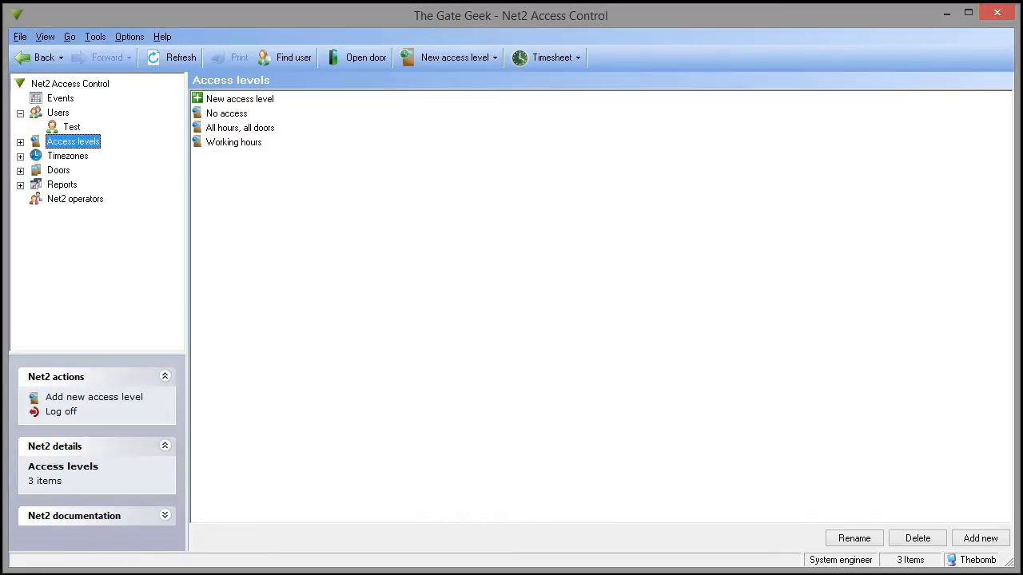
click(45, 37)
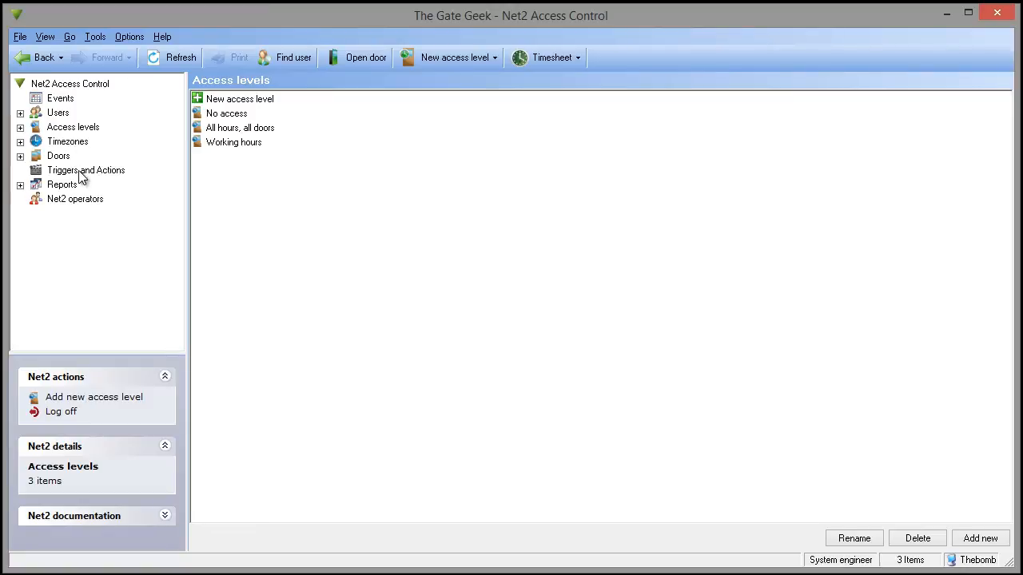
click(86, 169)
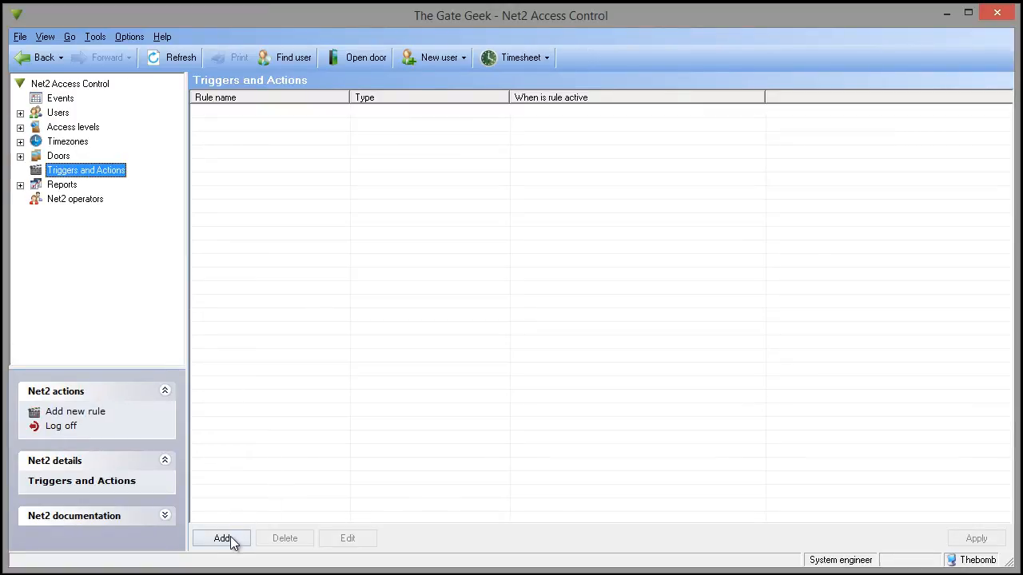
- Add a new rule triggered upon double presentation of a valid token
click(220, 537)
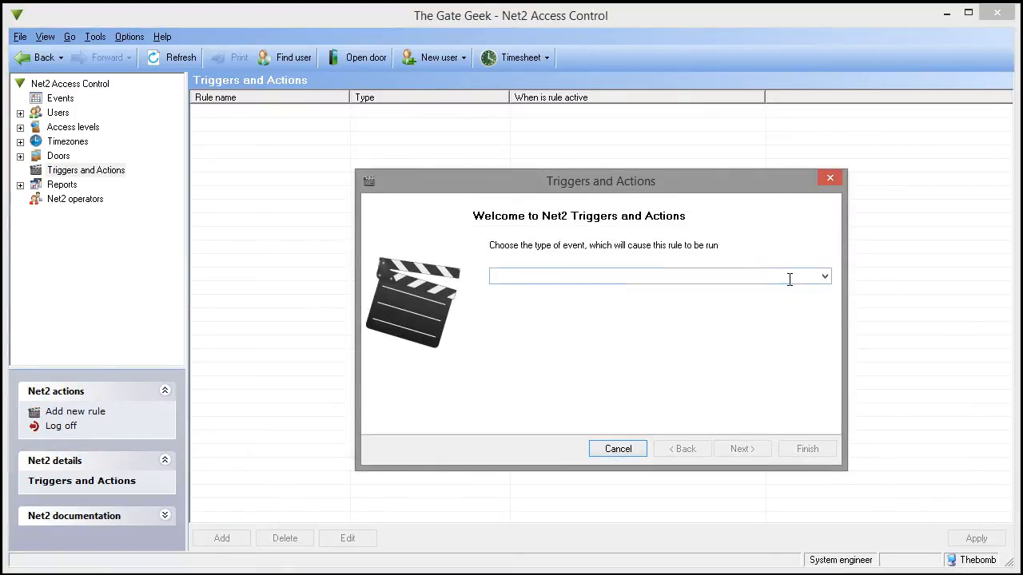
click(825, 277)
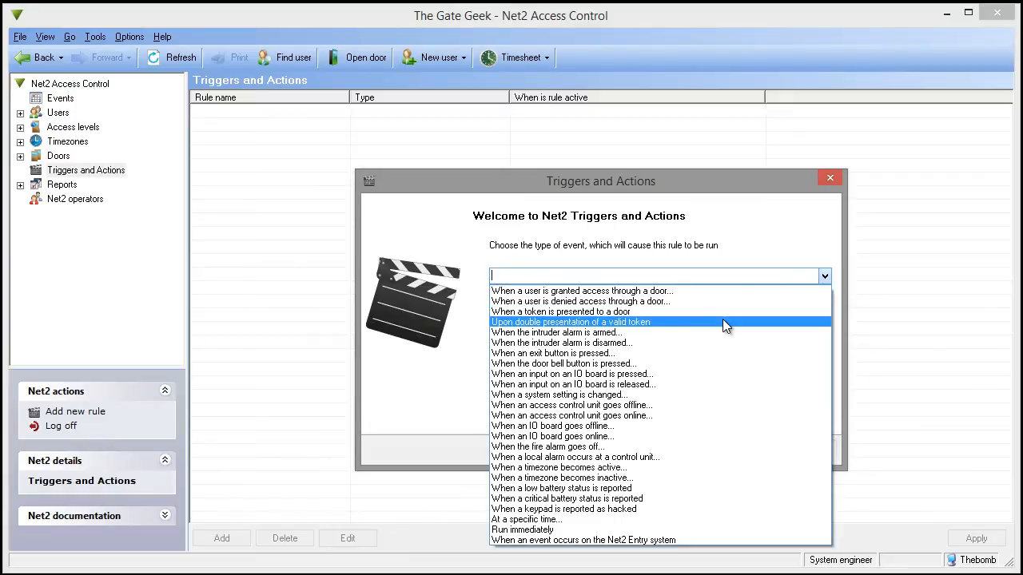
click(570, 323)
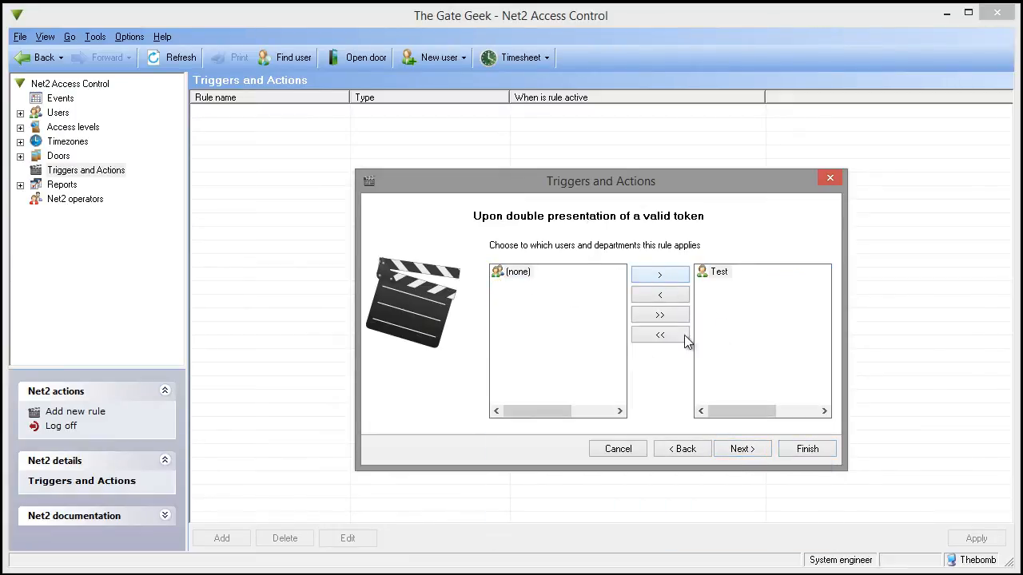
- Apply the rule to user Test, Anywhere, all day, with Control a Door as the action
click(742, 448)
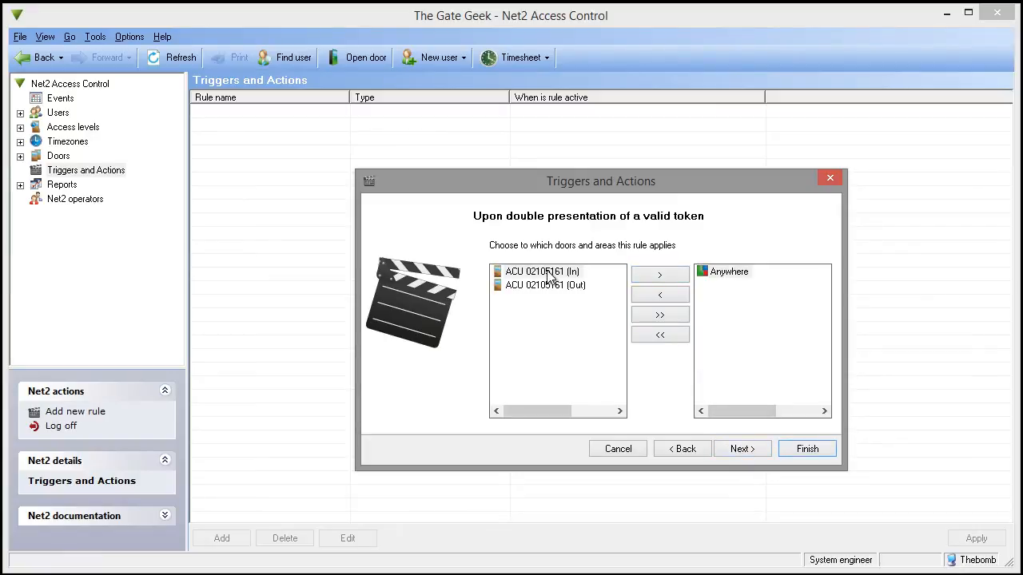
click(741, 447)
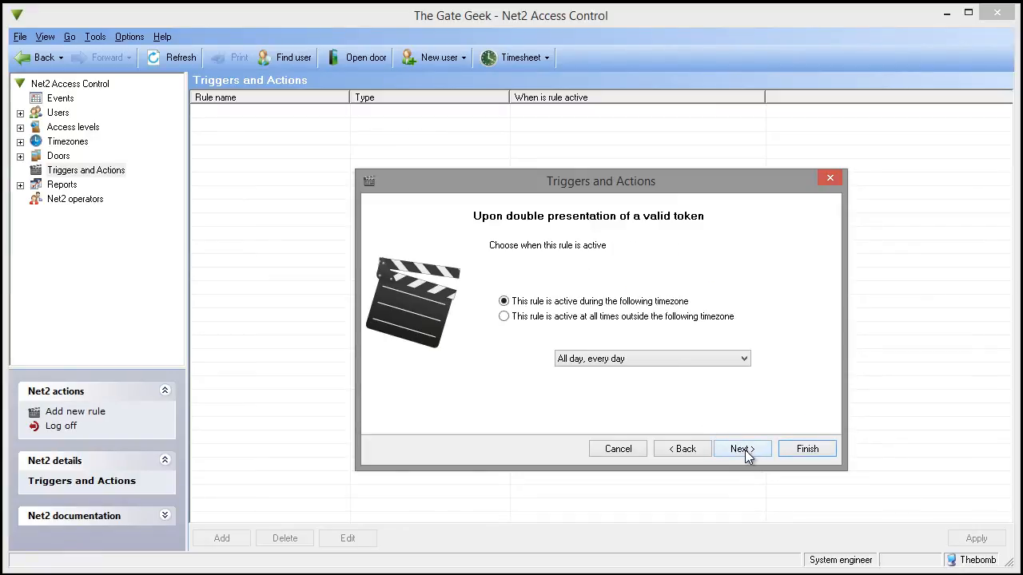
click(739, 447)
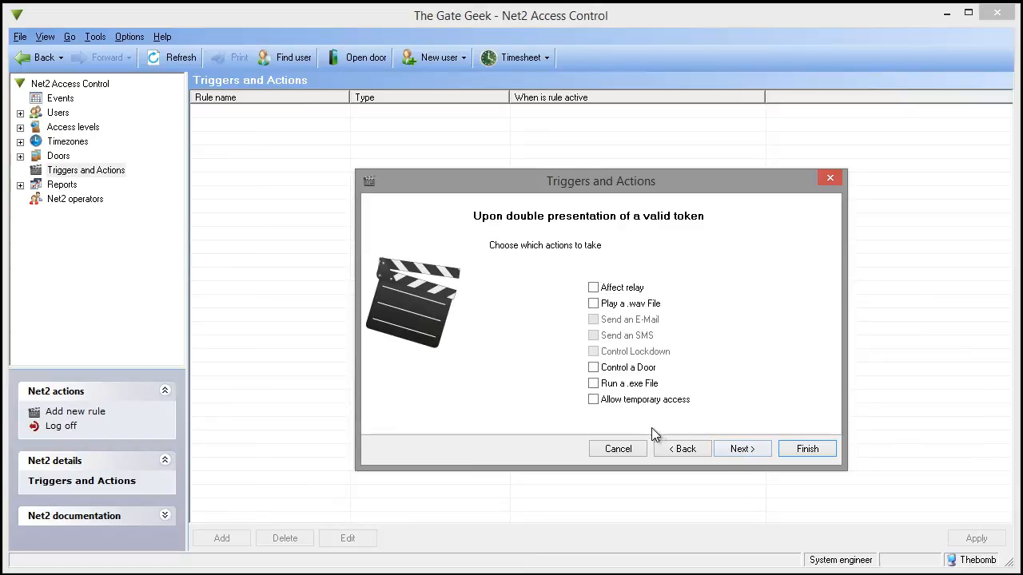
click(593, 365)
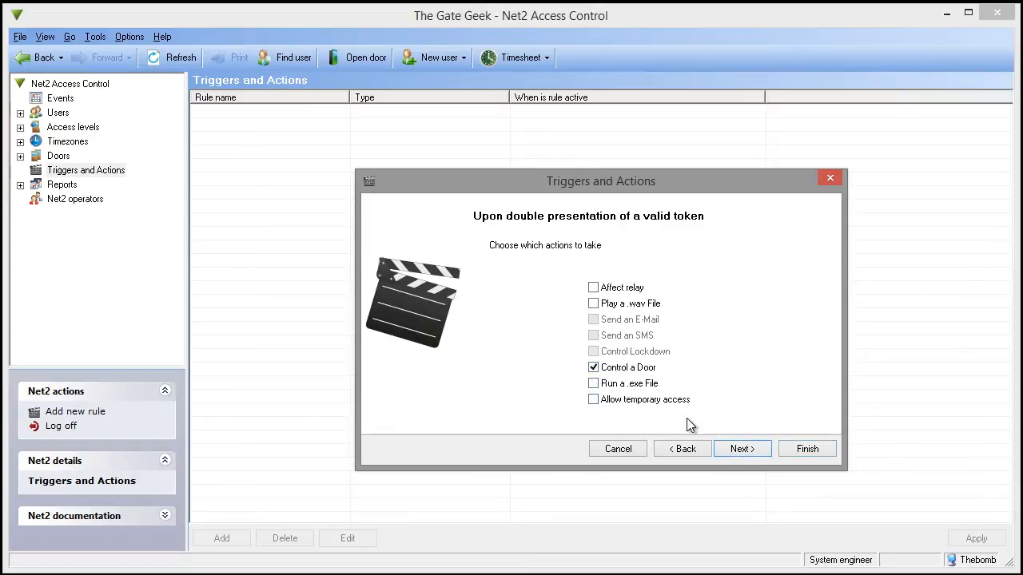
click(742, 448)
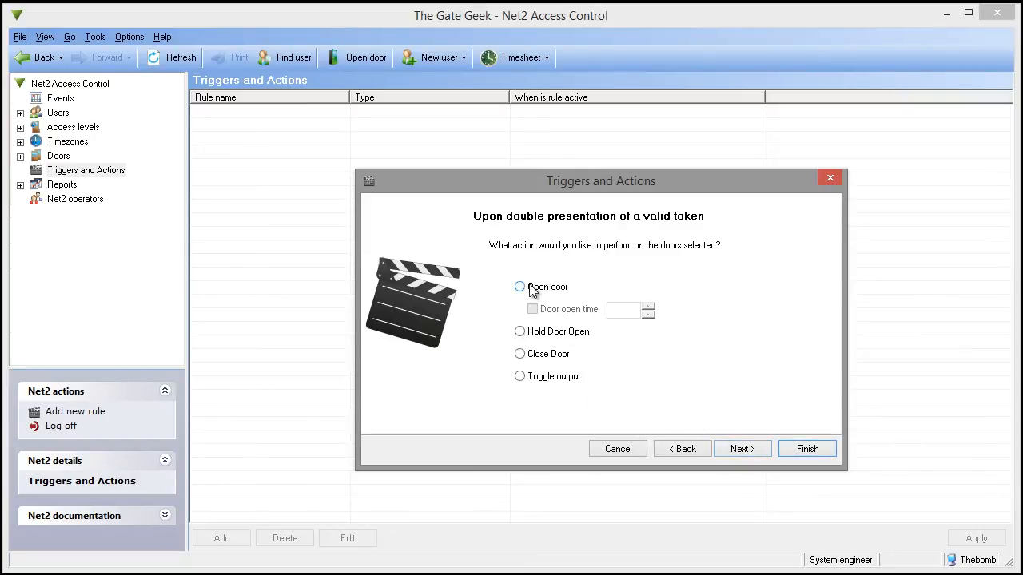